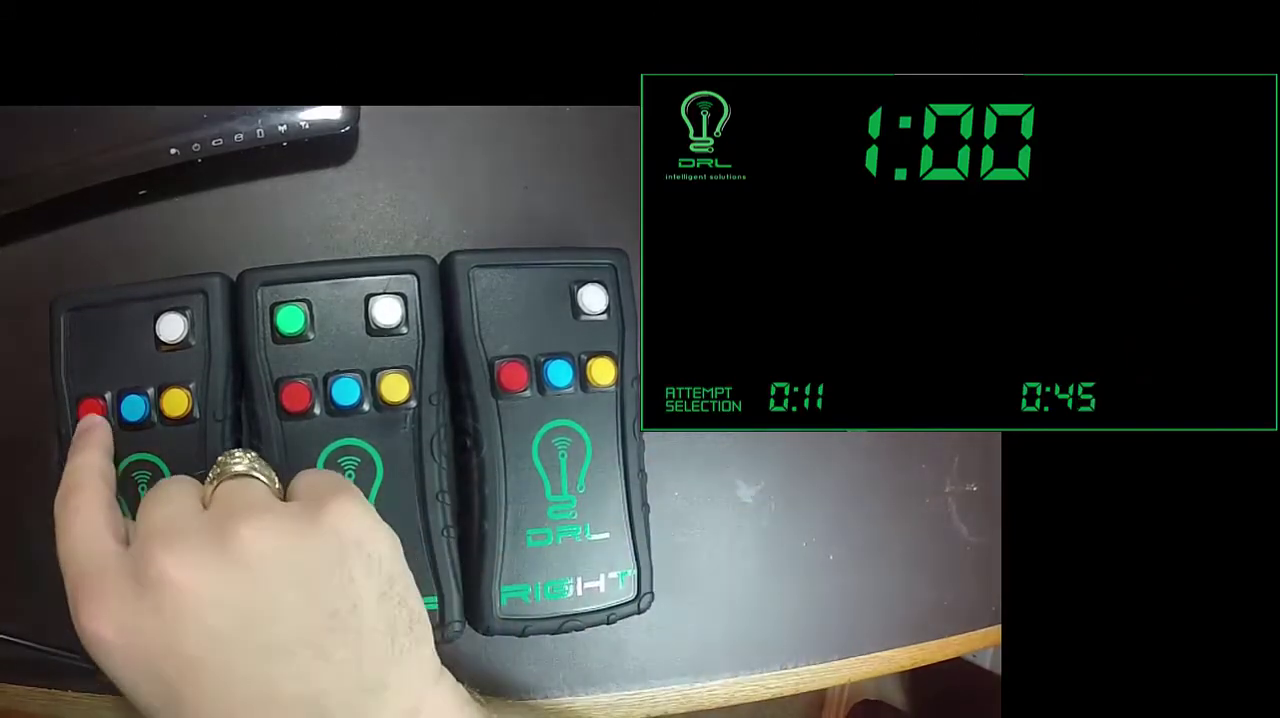
- Press the left referee remote's red button while the 1:00 clock and selection timers run
{"action": "left_click", "coordinate": [90, 408]}
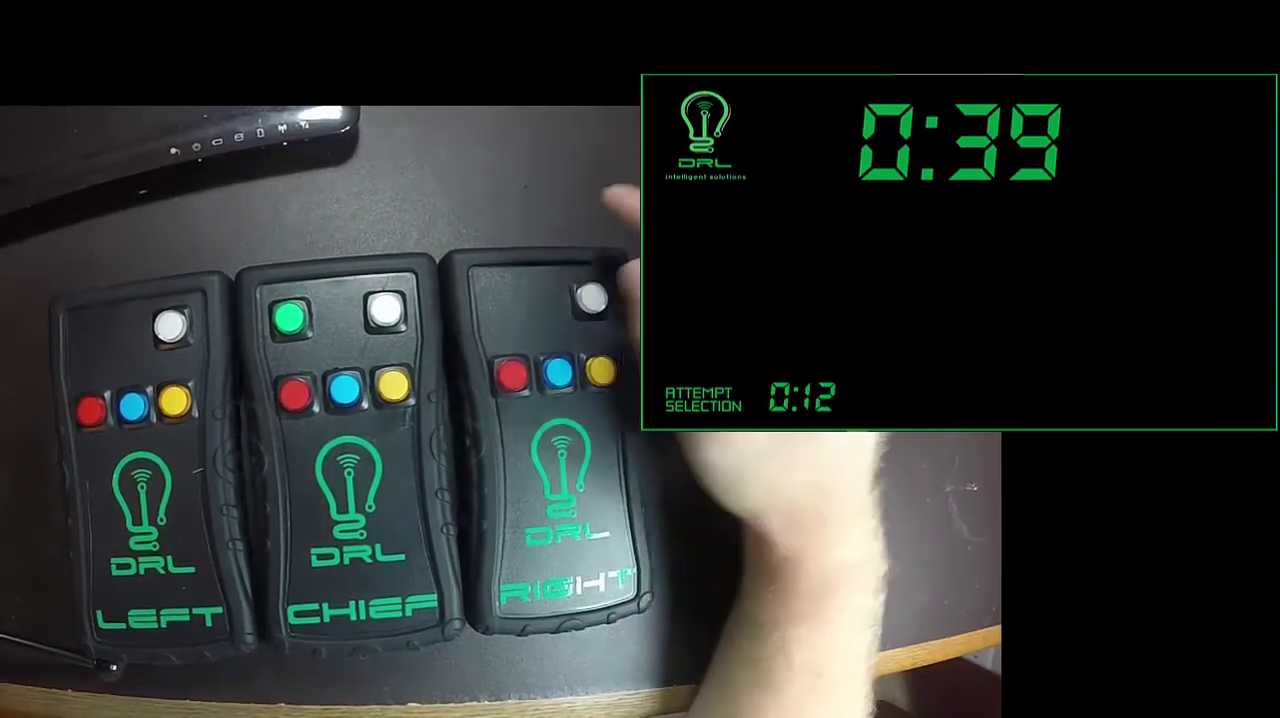
- Press the right referee remote's white button while the clock reads 0:39
{"action": "left_click", "coordinate": [392, 411]}
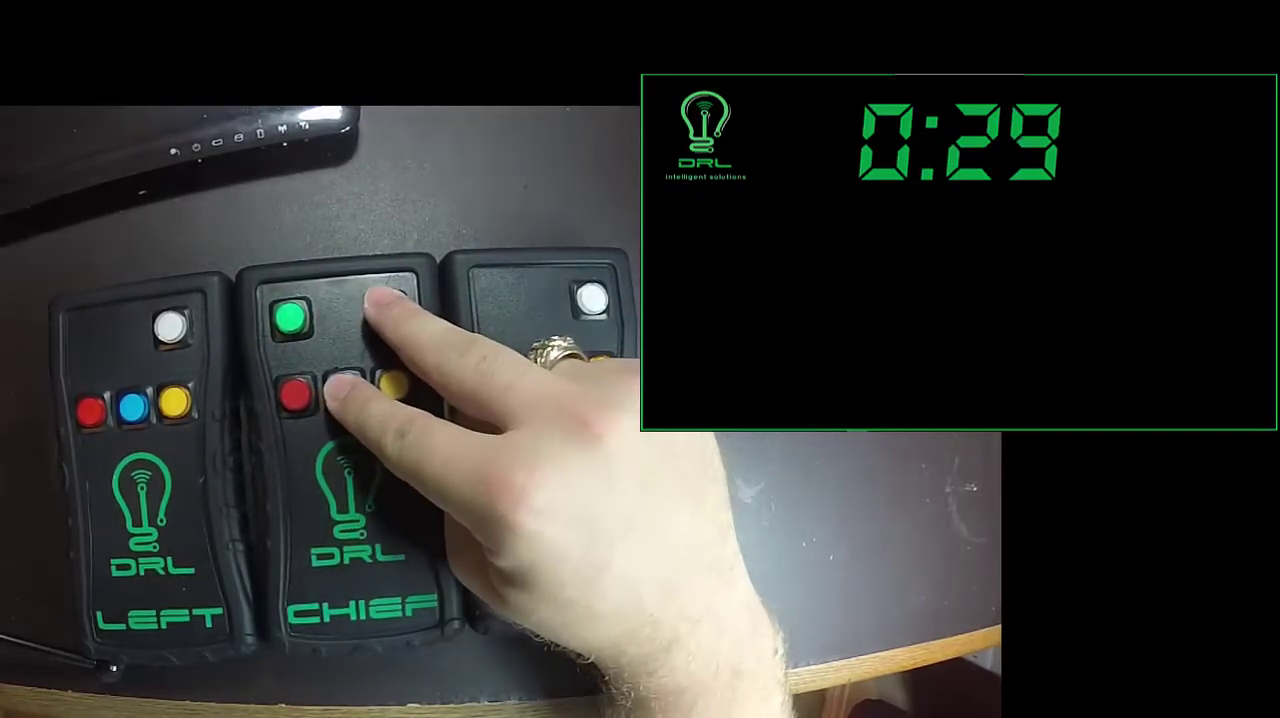
- Press the chief referee remote's white and blue buttons, leaving only the running clock
{"action": "left_click", "coordinate": [382, 322]}
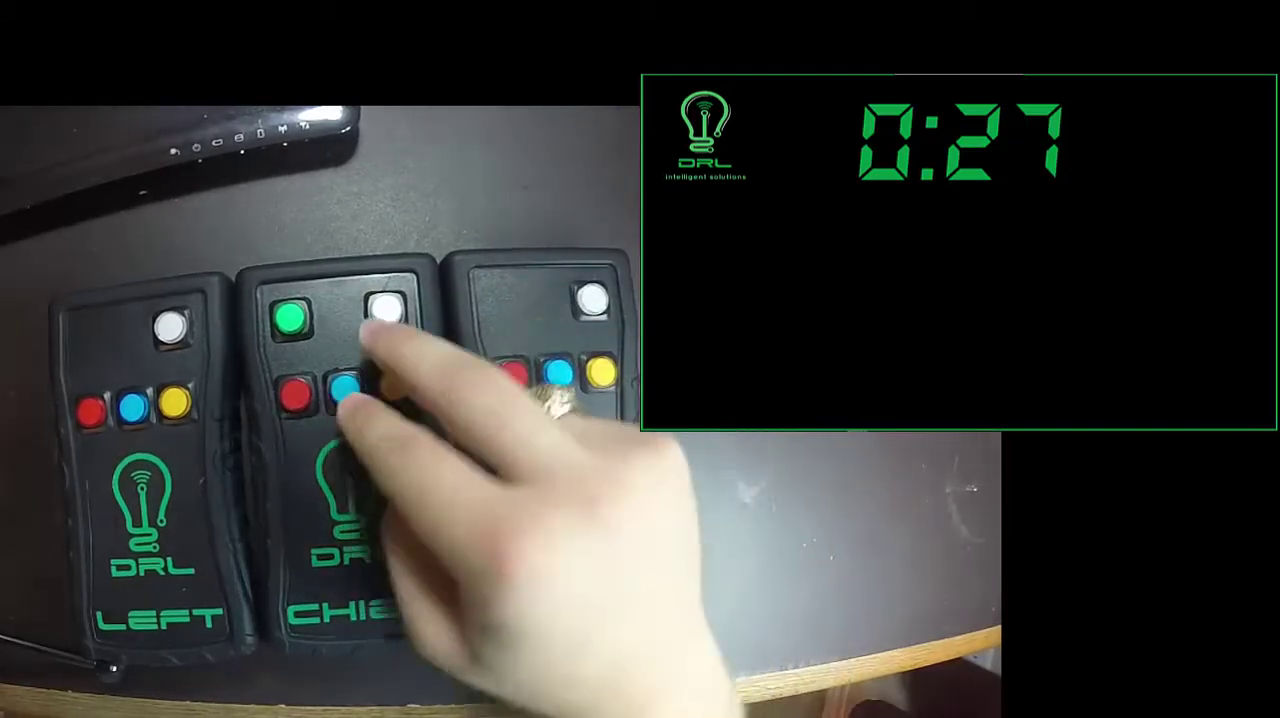